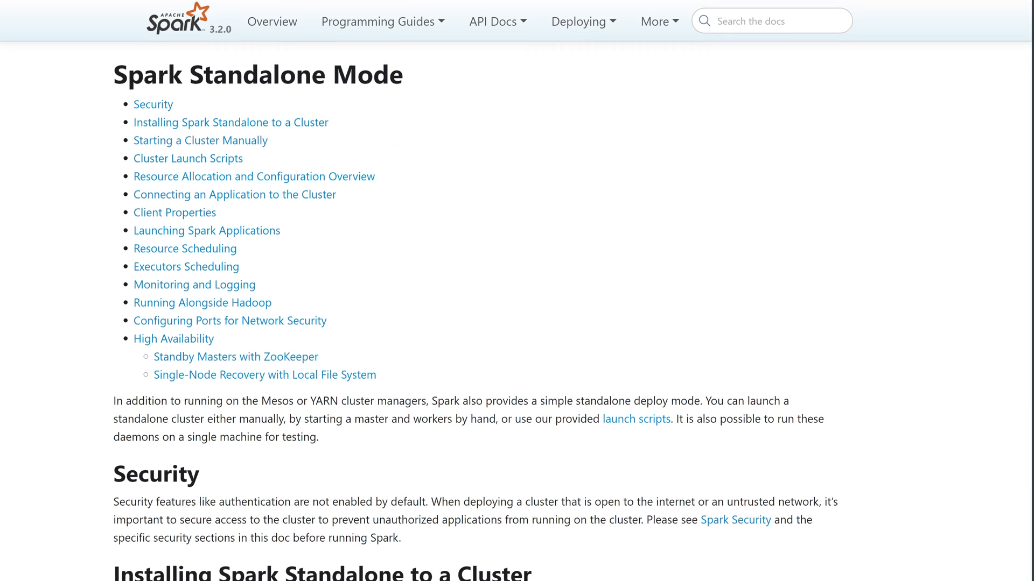
pyautogui.scroll(-3)
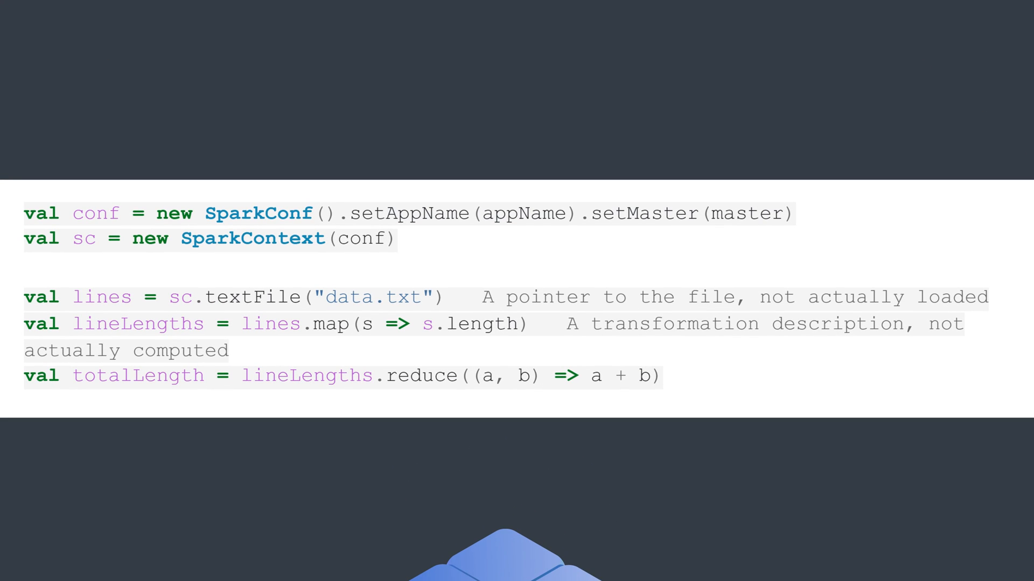
pyautogui.scroll(-3)
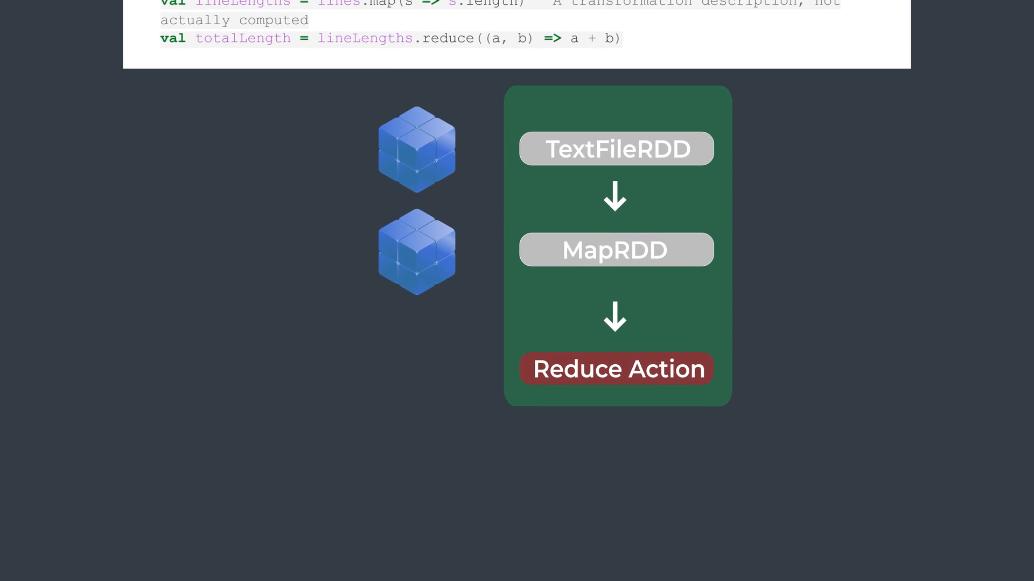